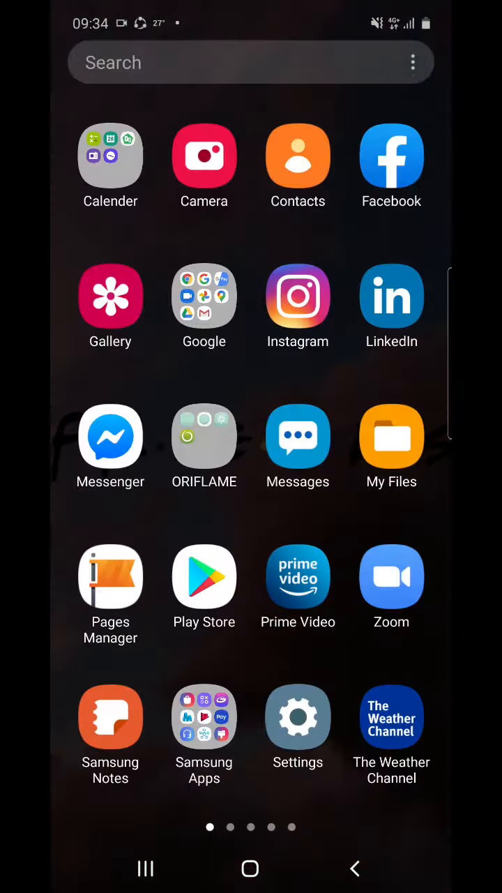
Search Google for the Oriflame India address and open in.oriflame.com.
left_click(251, 63)
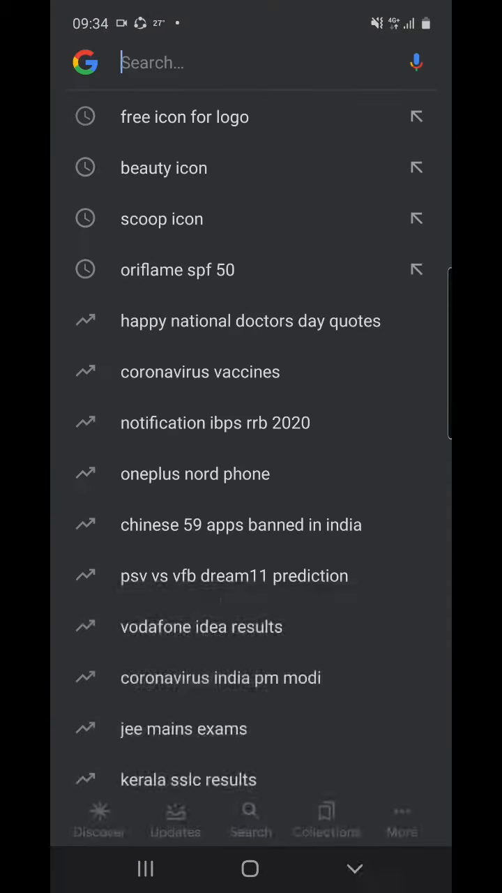
type("in.c")
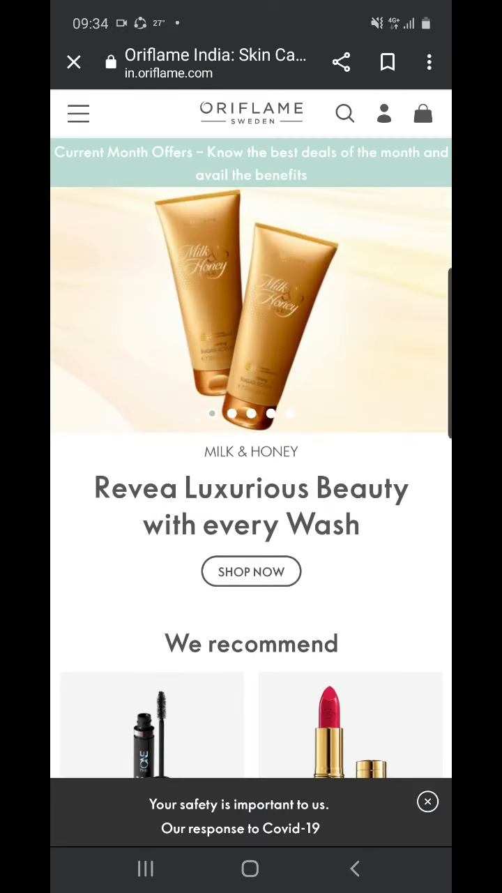
Open the SIGN IN page from the header's account icon.
left_click(388, 62)
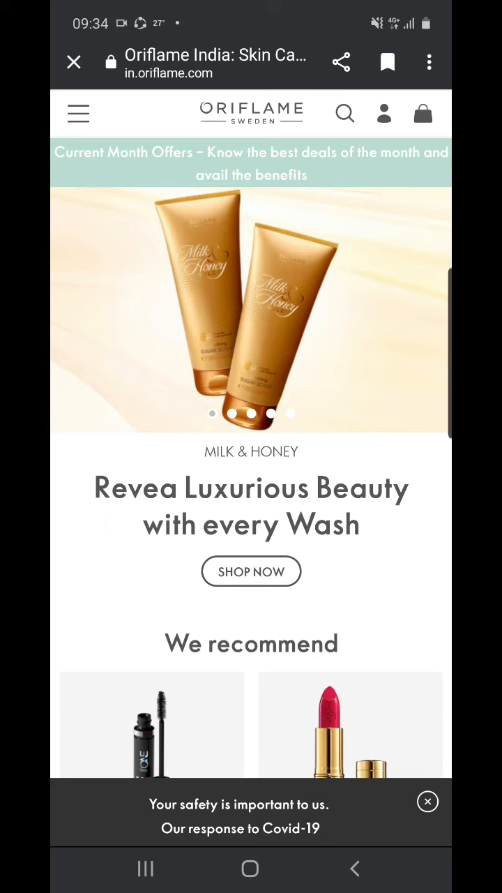
left_click(384, 113)
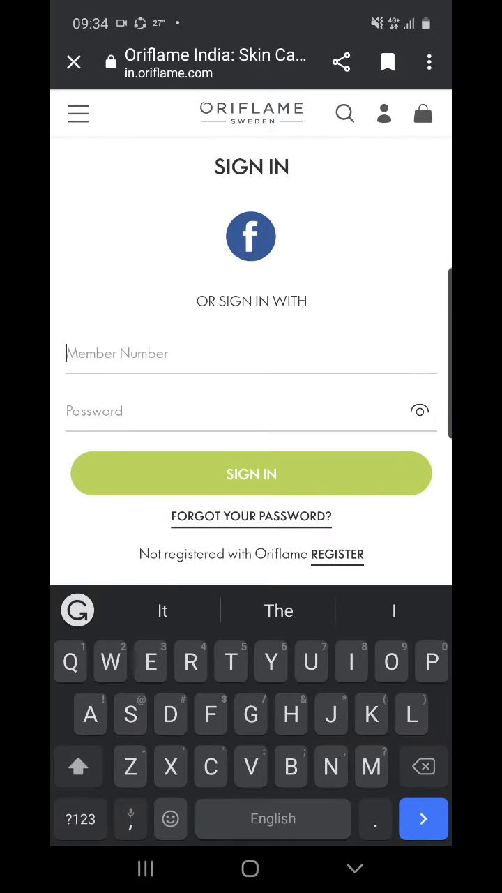
Enter the member number and password and submit the sign-in form.
left_click(251, 473)
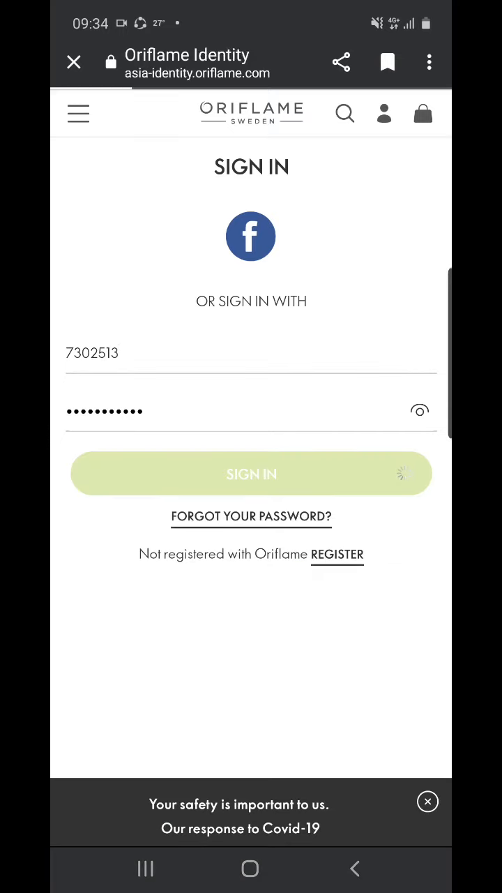
left_click(251, 474)
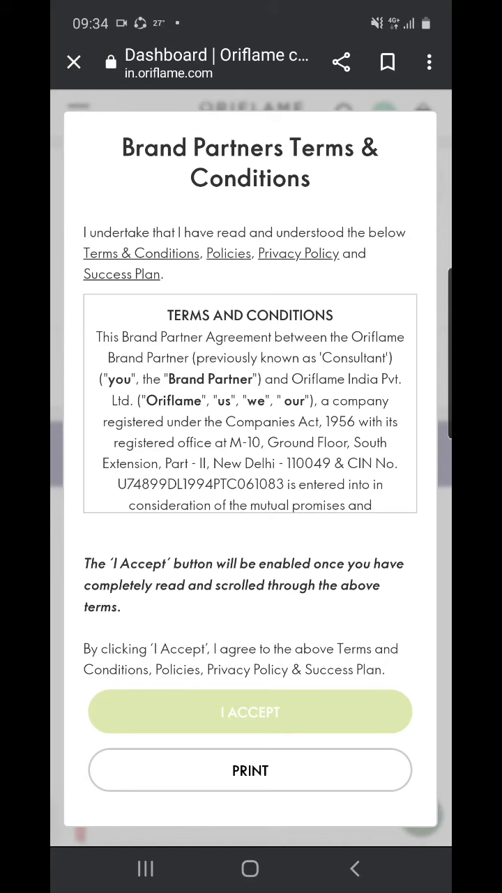
Scroll the Brand Partners Terms and Conditions to the bottom until I ACCEPT turns green.
scroll("down", 3)
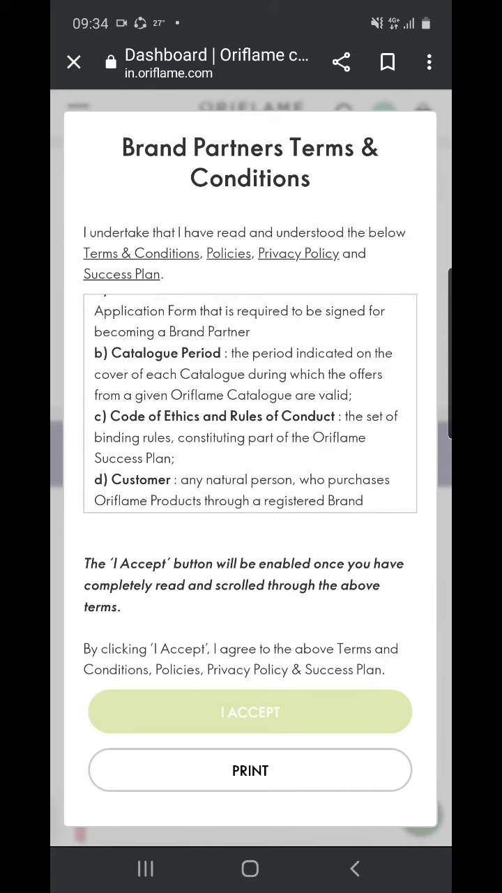
scroll("down", 3)
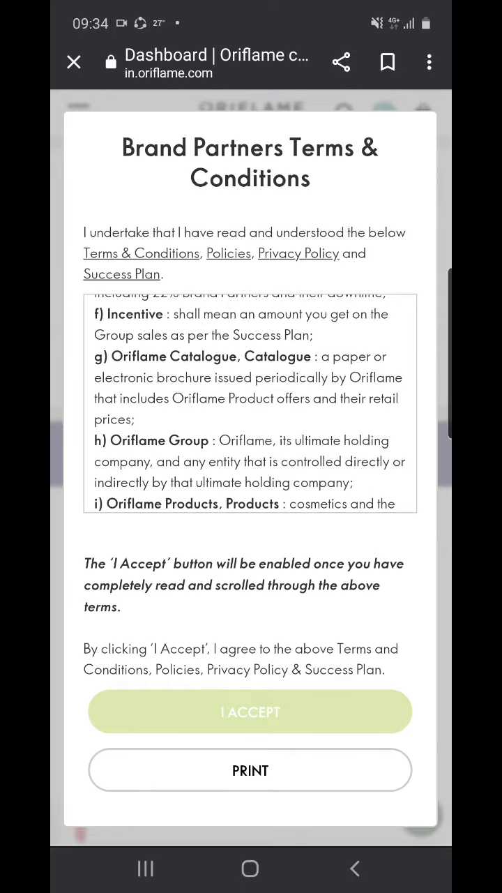
scroll("down", 3)
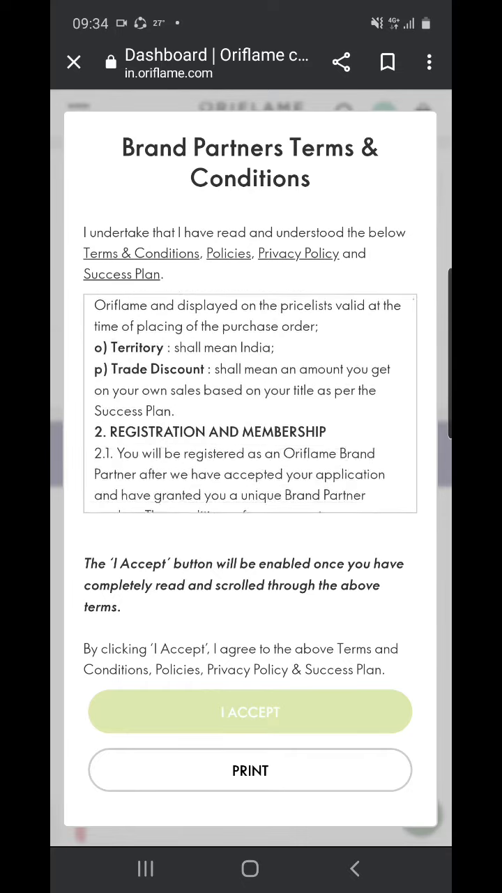
scroll("down", 3)
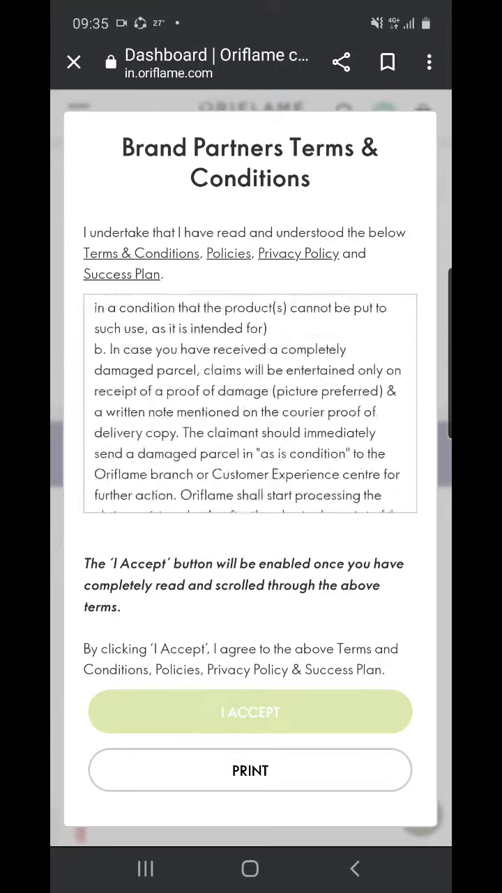
scroll("down", 3)
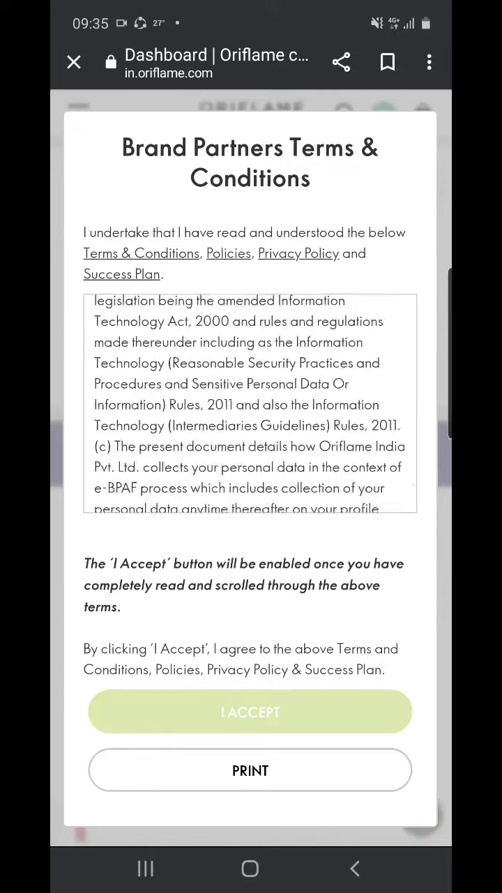
scroll("down", 3)
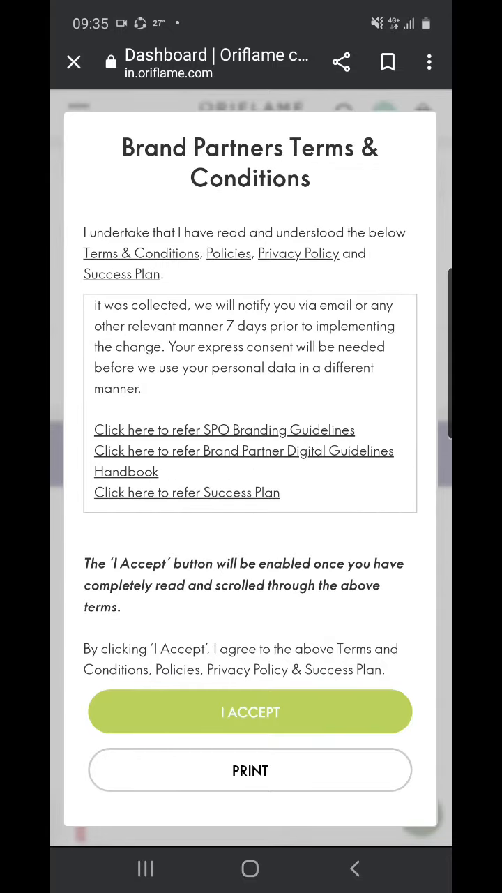